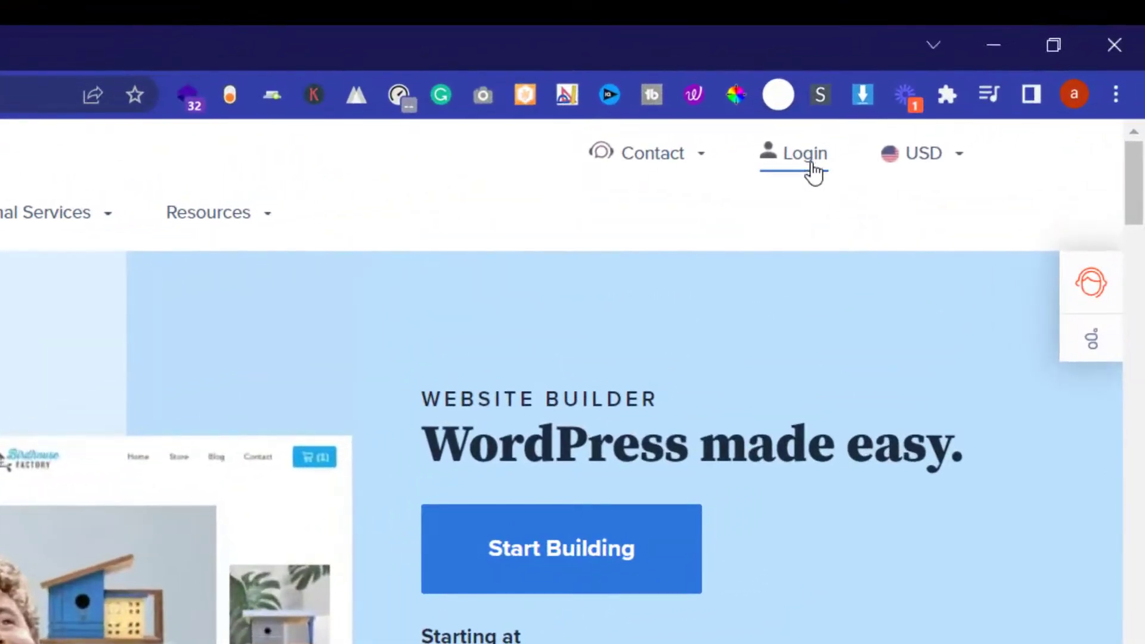
Sign in to the Bluehost hosting account through Login's hosting sign-in page.
click(801, 154)
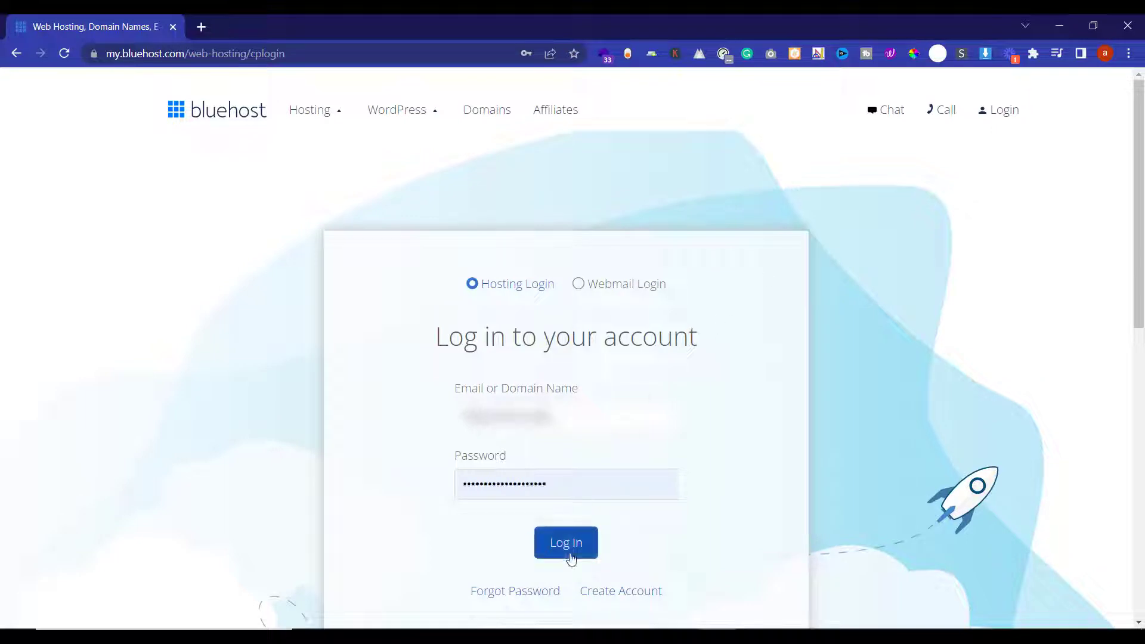
click(566, 543)
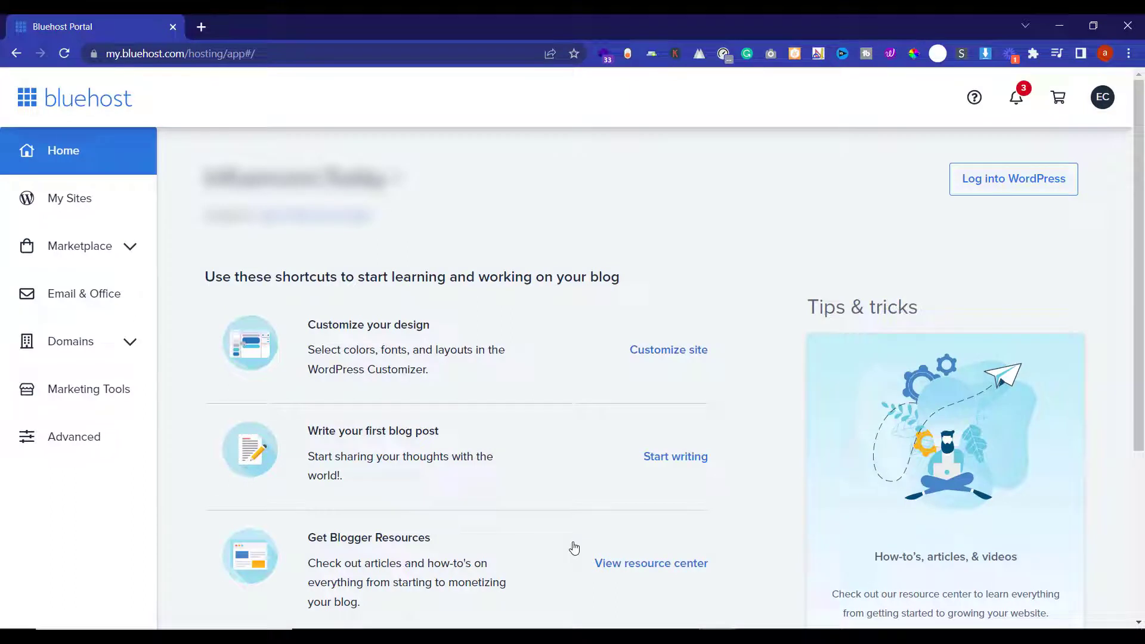
Open Products from the account avatar menu to list the Basic hosting plan.
click(1102, 96)
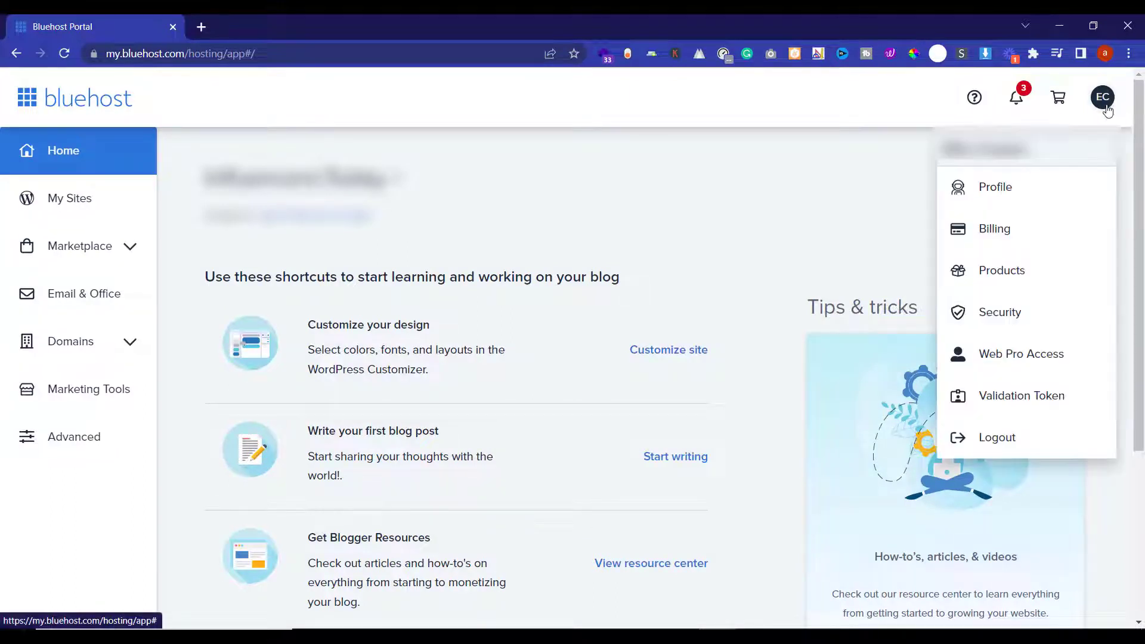
click(1002, 271)
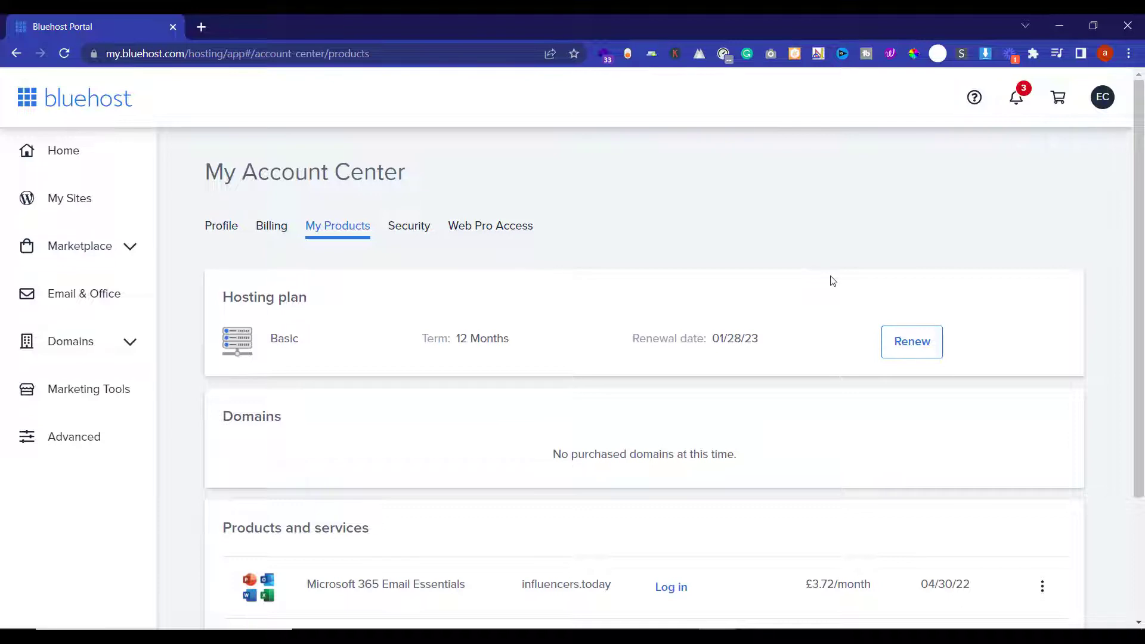
mouse_move(912, 342)
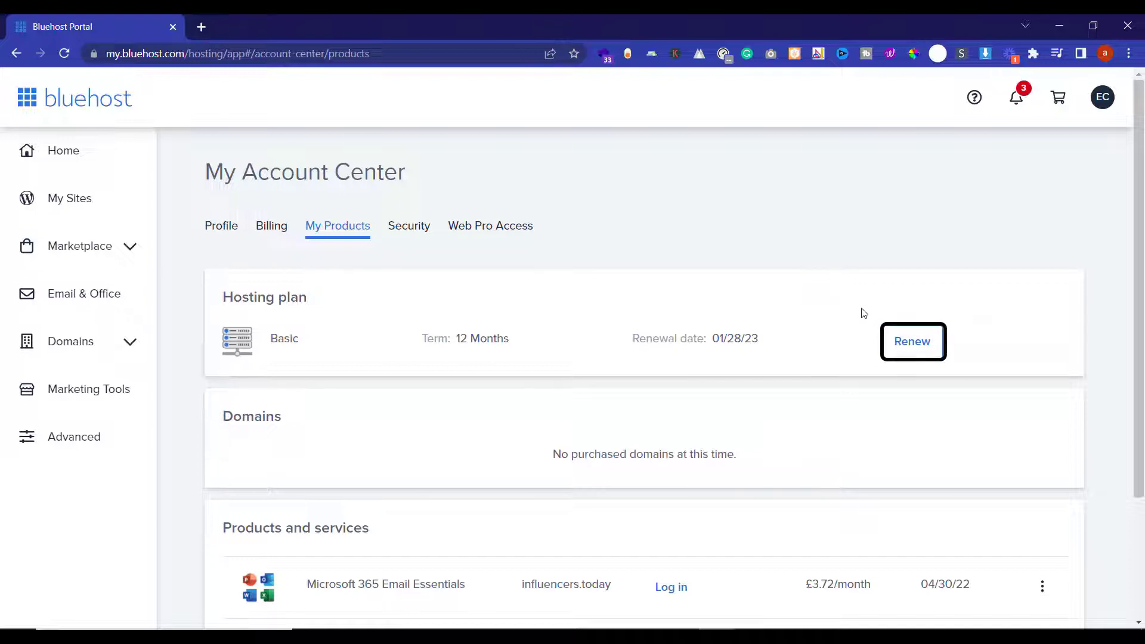
Set the Basic hosting plan's renewal option to 'Do not renew'.
click(912, 341)
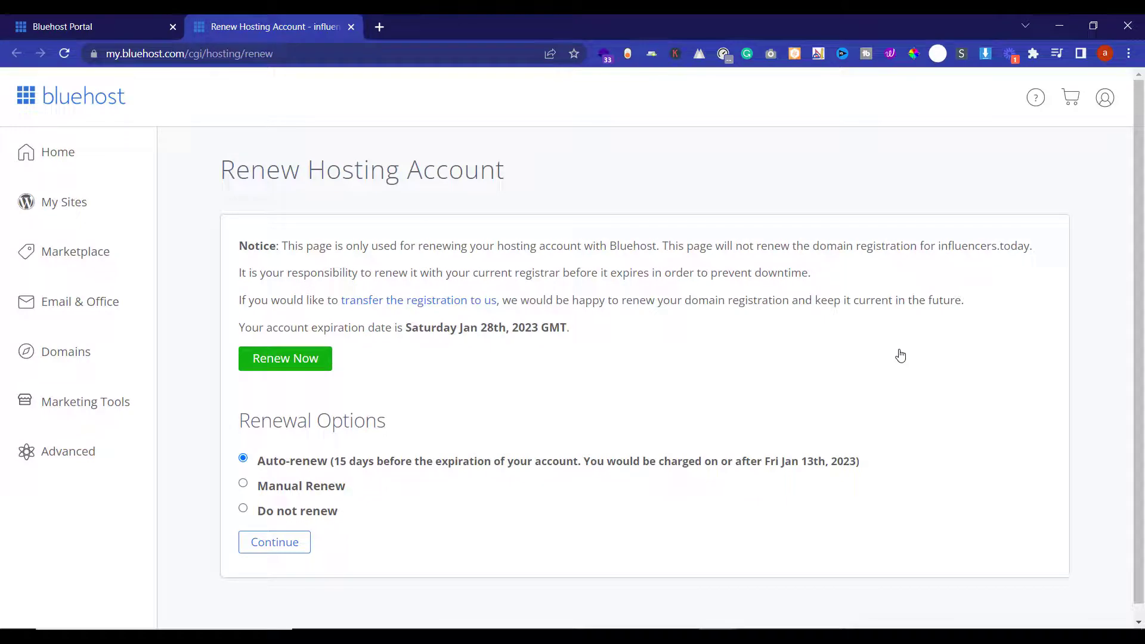
click(243, 508)
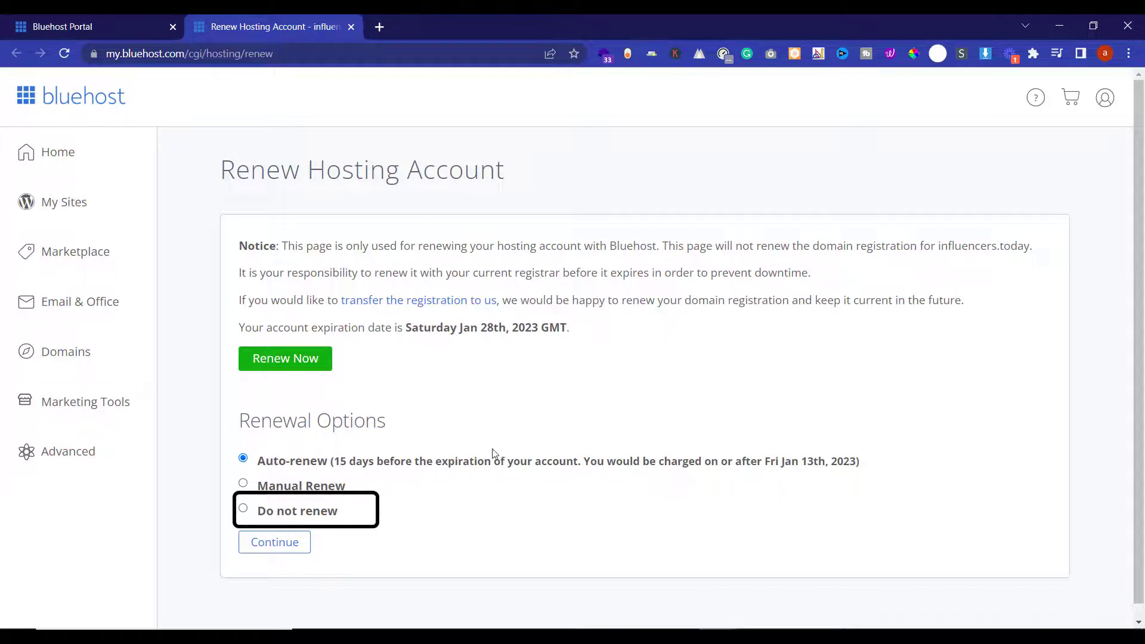
click(244, 507)
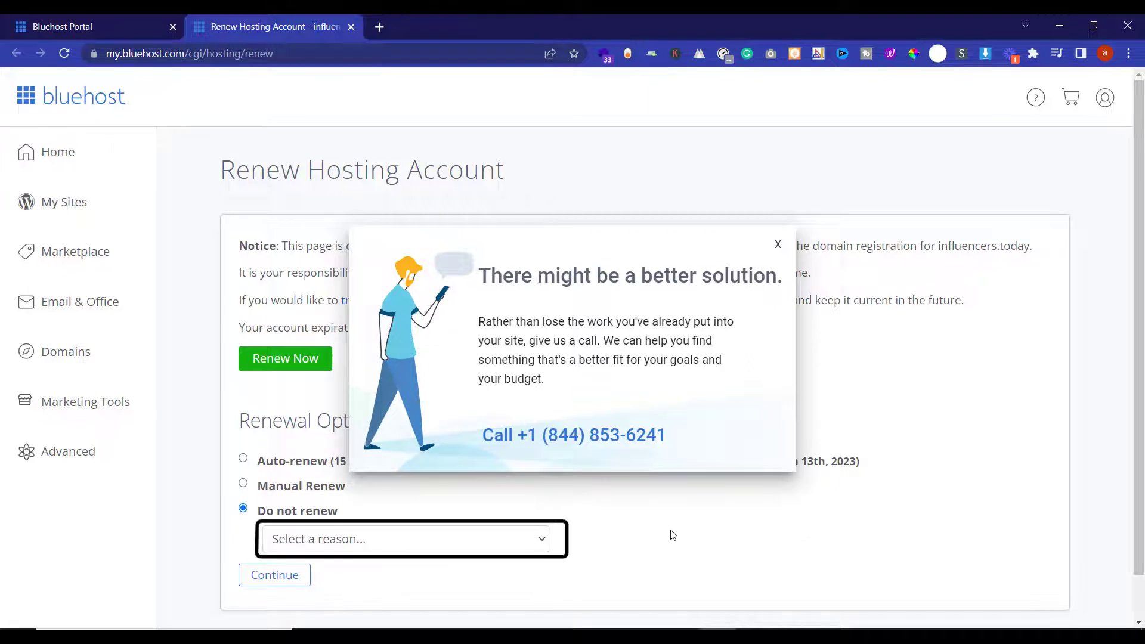
Choose 'Unhappy with the renewal pricing' as the reason and continue.
click(406, 540)
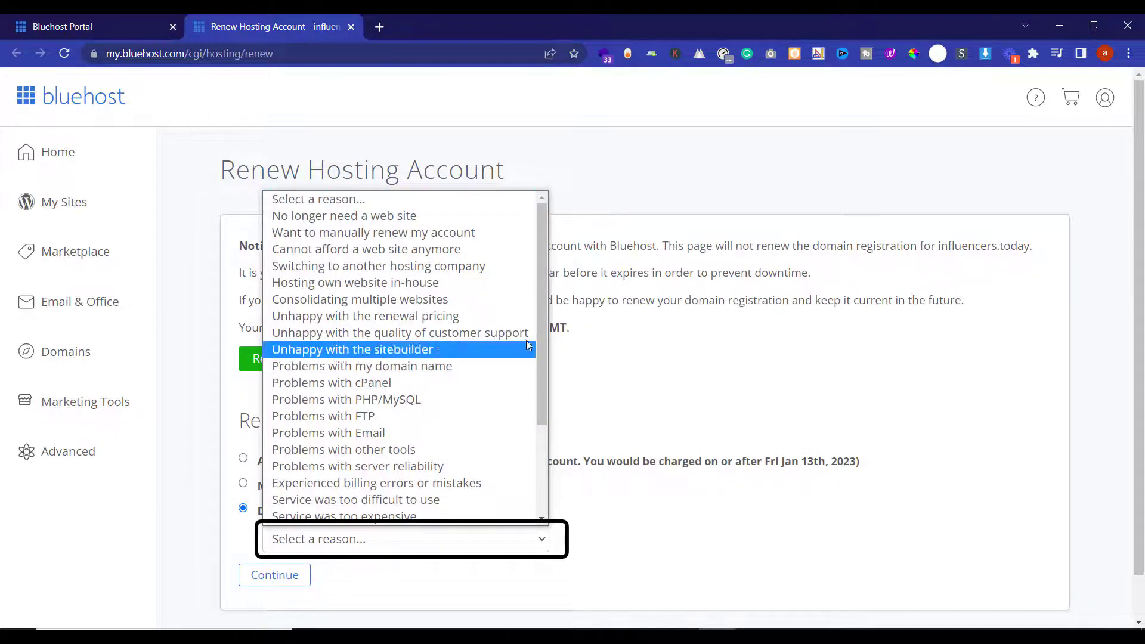
click(365, 315)
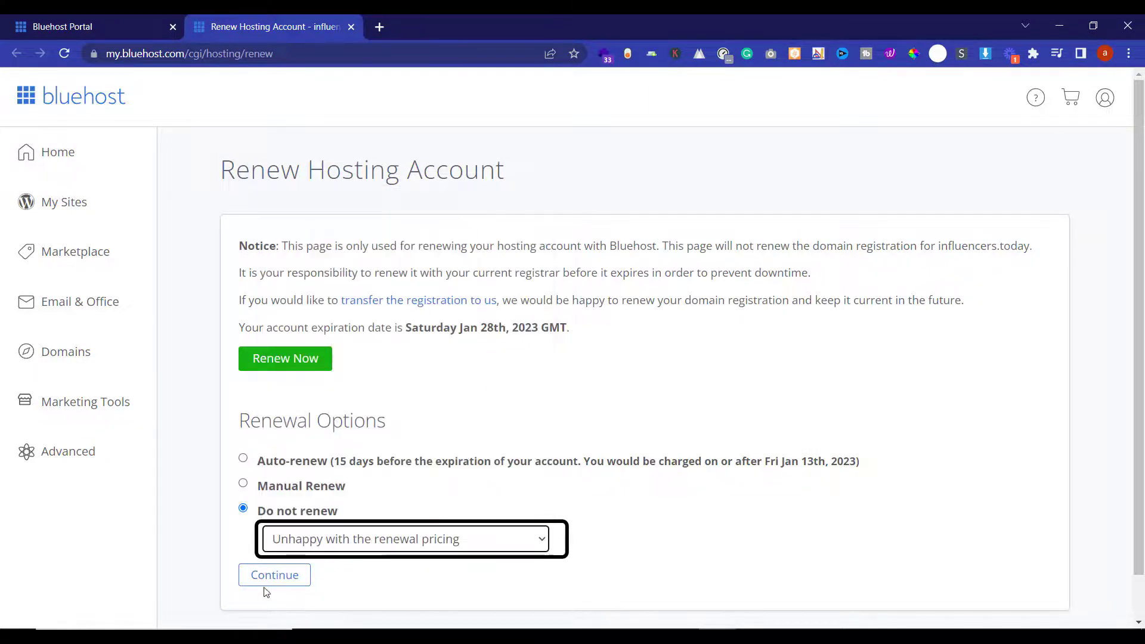
click(274, 575)
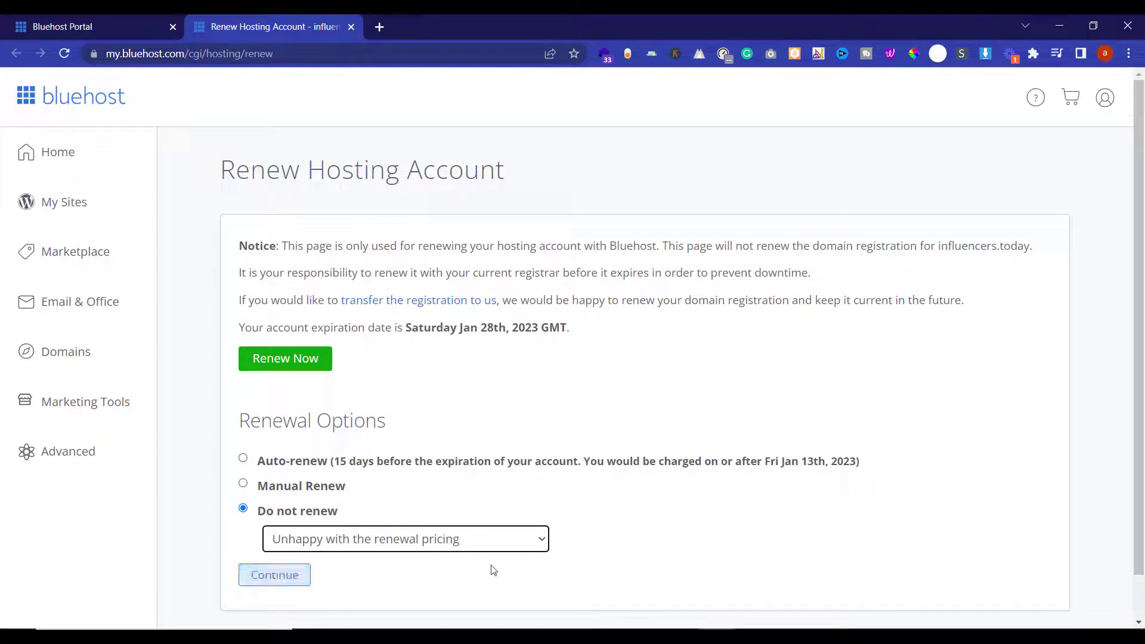